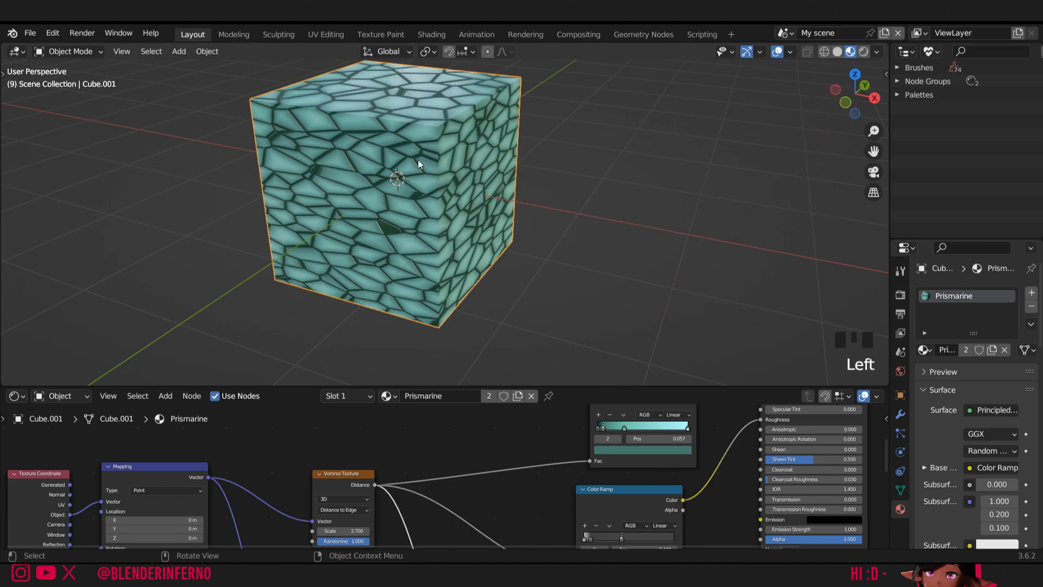
Replace the textured cube with a fresh plain cube
key(X)
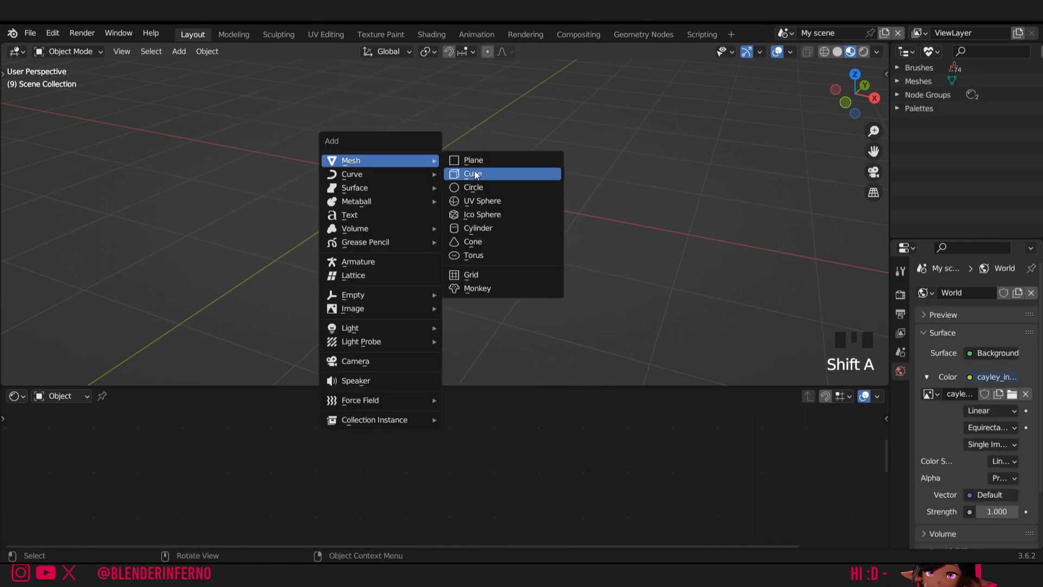
click(473, 172)
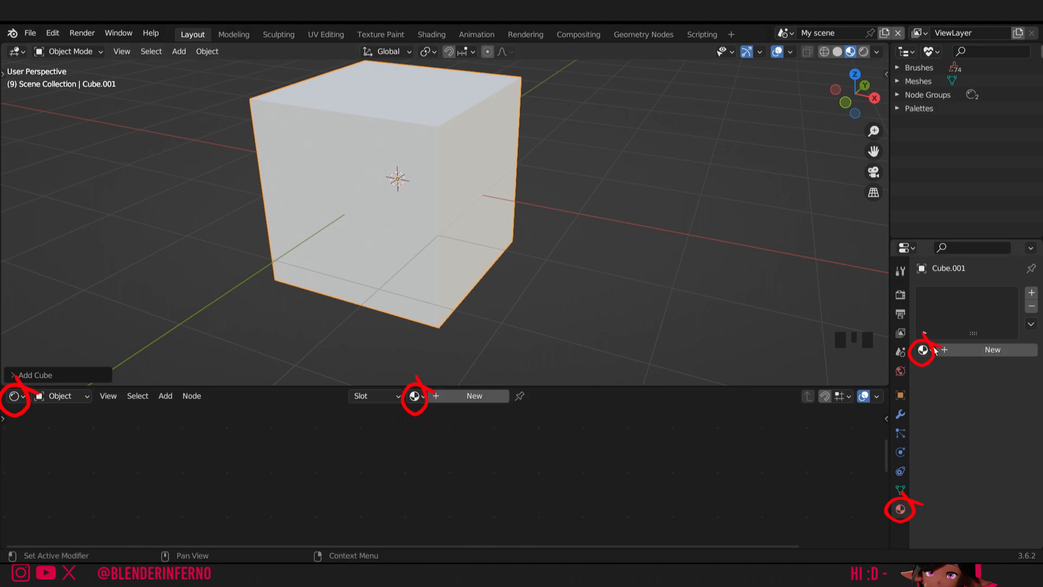
mouse_move(923, 350)
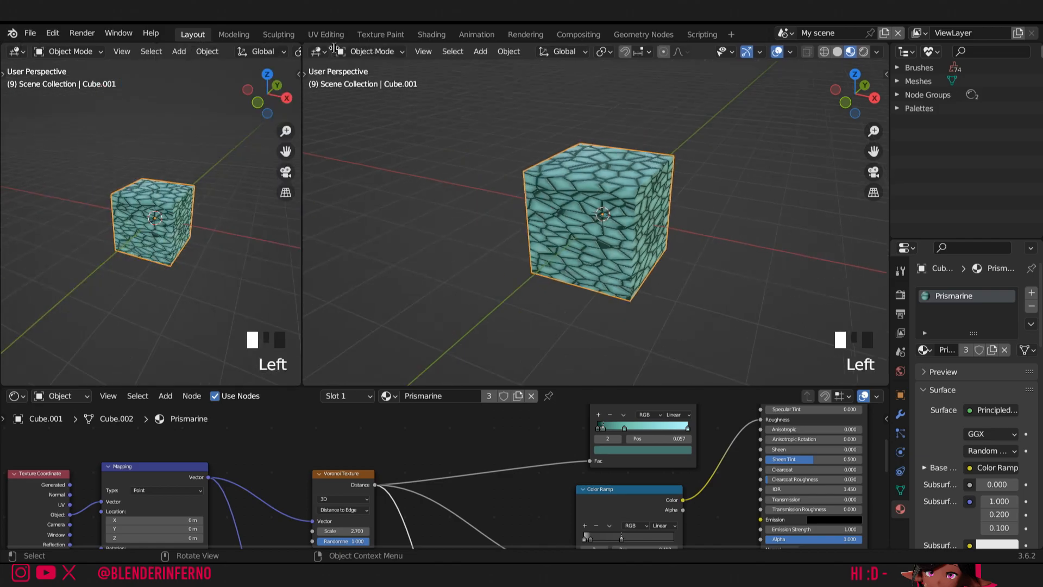
Turn the left area into a UV/image editor and put the cube in Edit Mode
click(16, 51)
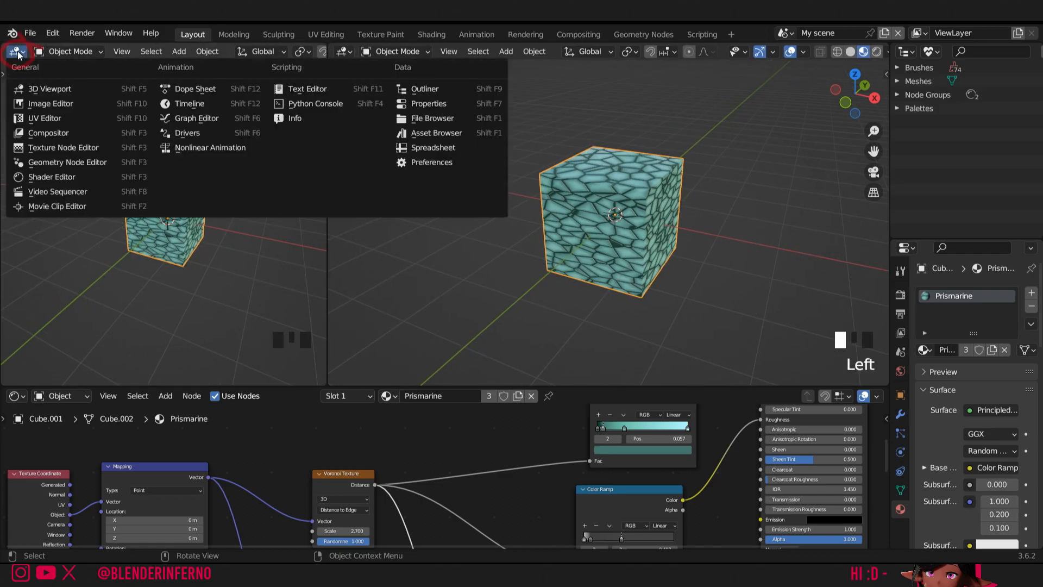
click(50, 104)
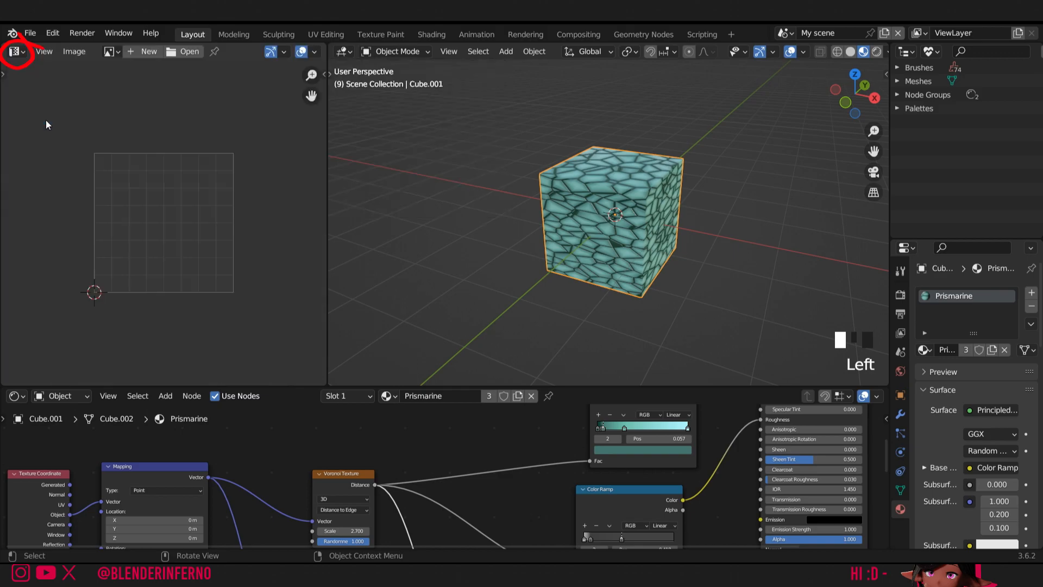
key(Tab)
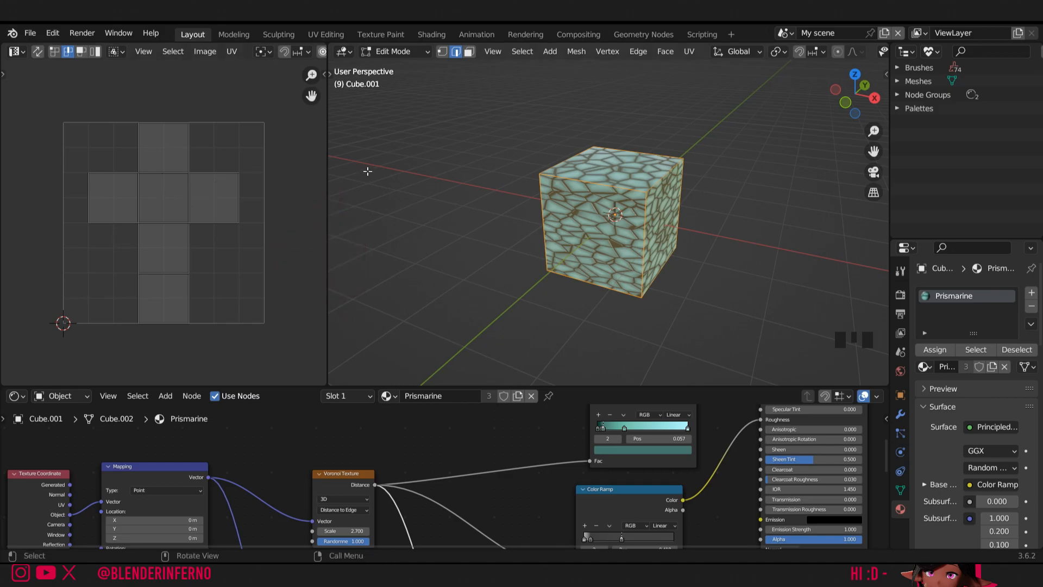
mouse_move(698, 228)
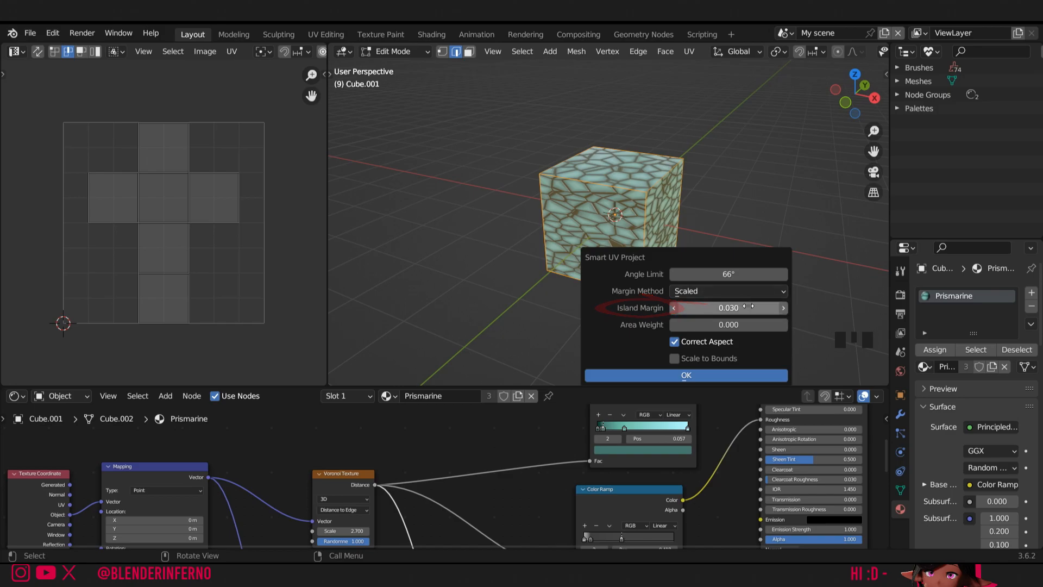
mouse_move(746, 308)
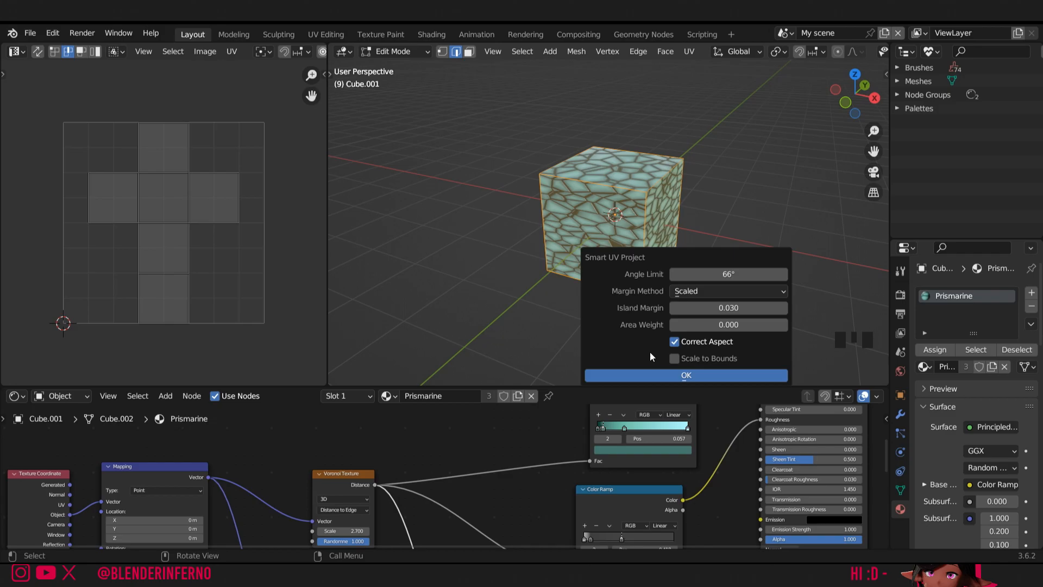
Confirm the Smart UV Project unwrap with a 0.030 island margin
click(685, 375)
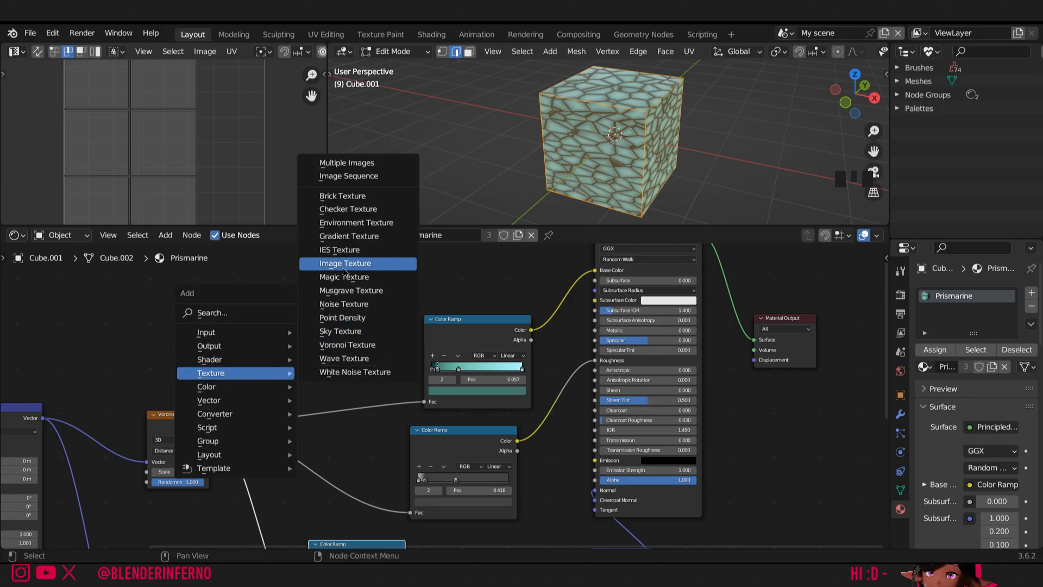
Add an Image Texture node to the Prismarine material
click(346, 263)
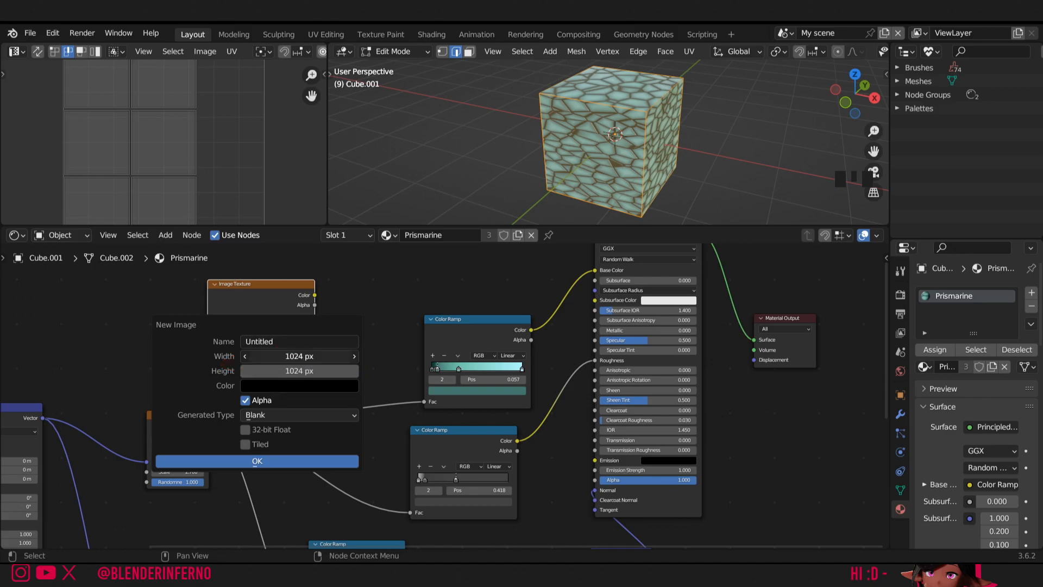
Create a new 2048 px image (1024*2) with Alpha disabled
click(298, 356)
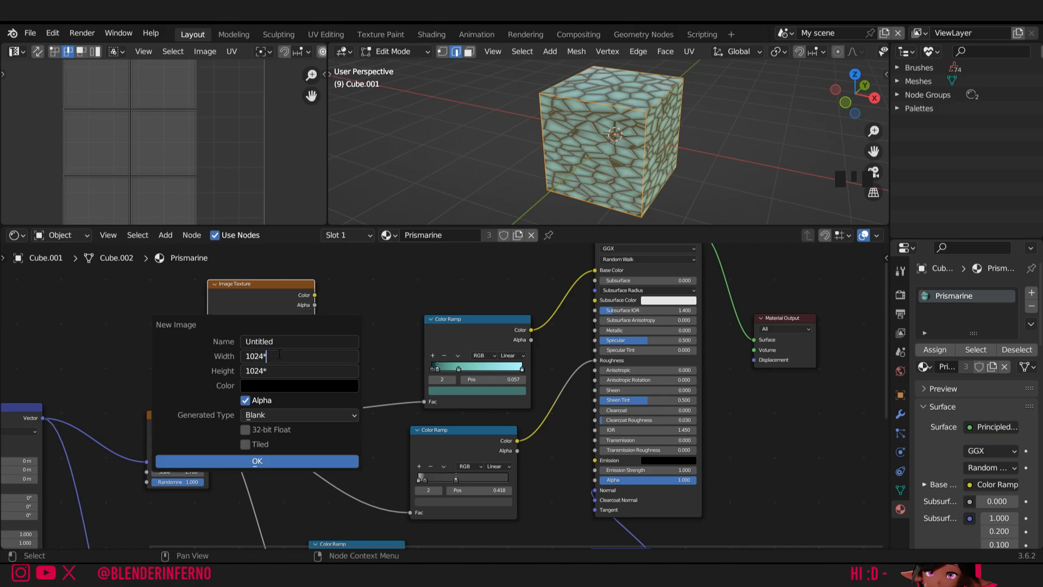
text(2)
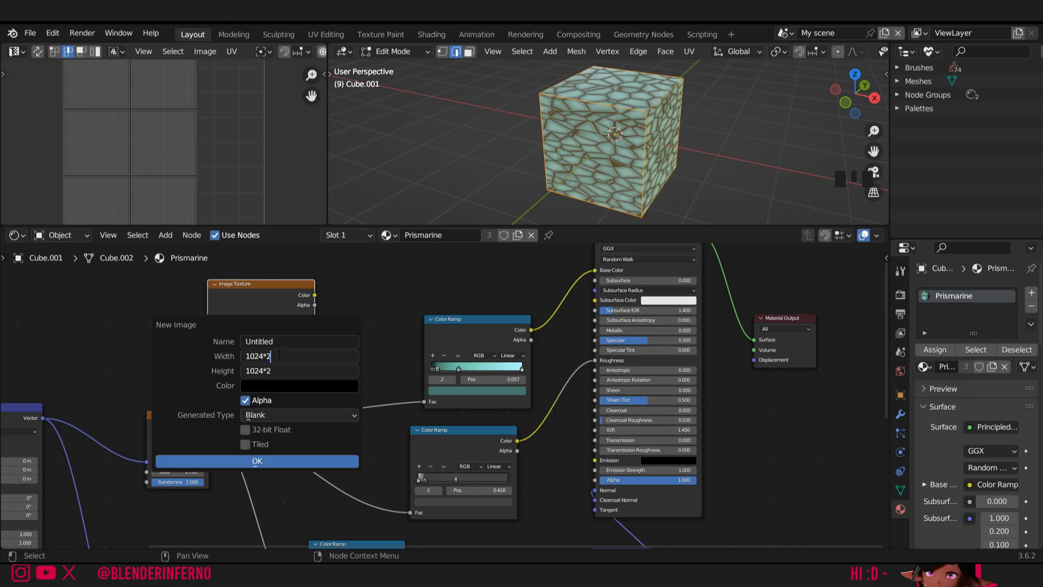
key(Return)
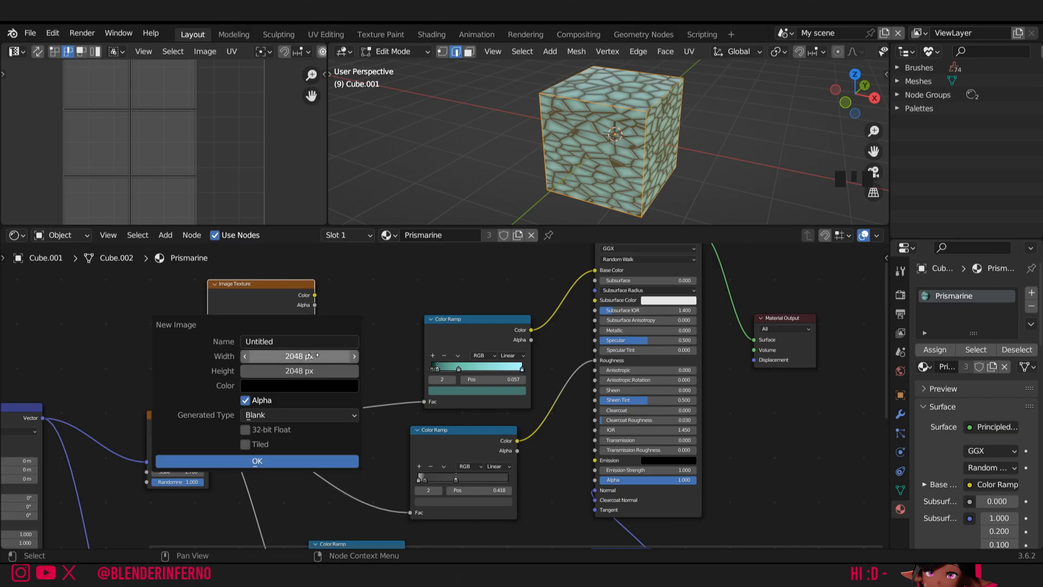
click(244, 399)
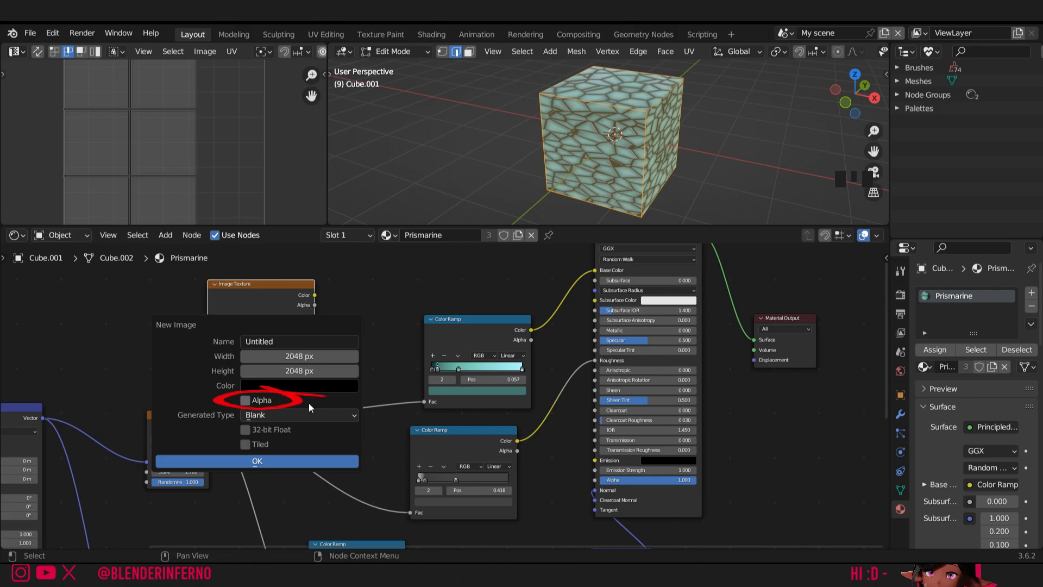
click(256, 460)
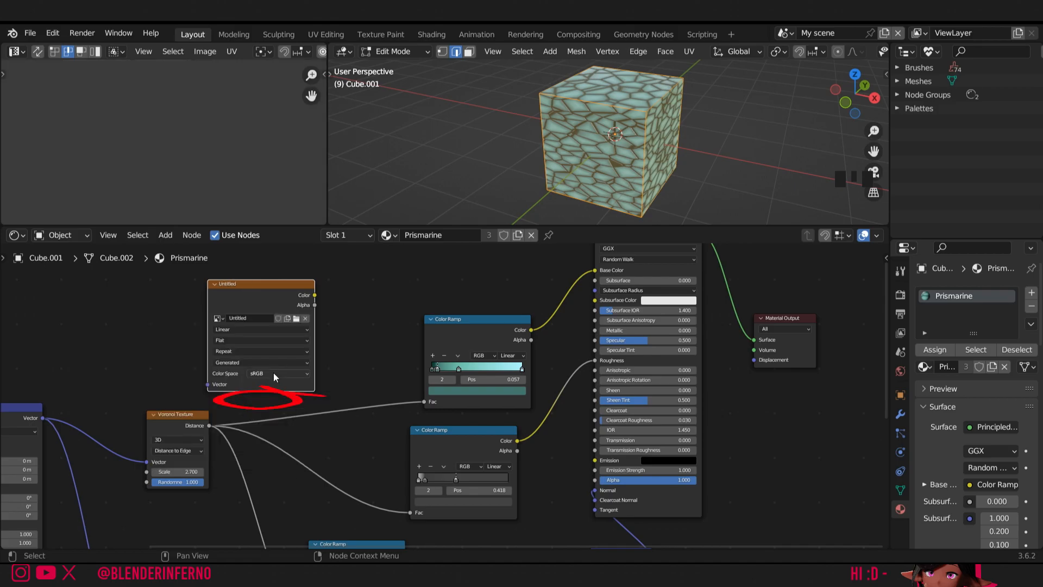
Set the Image Texture node's colour space to Non-Color
click(276, 374)
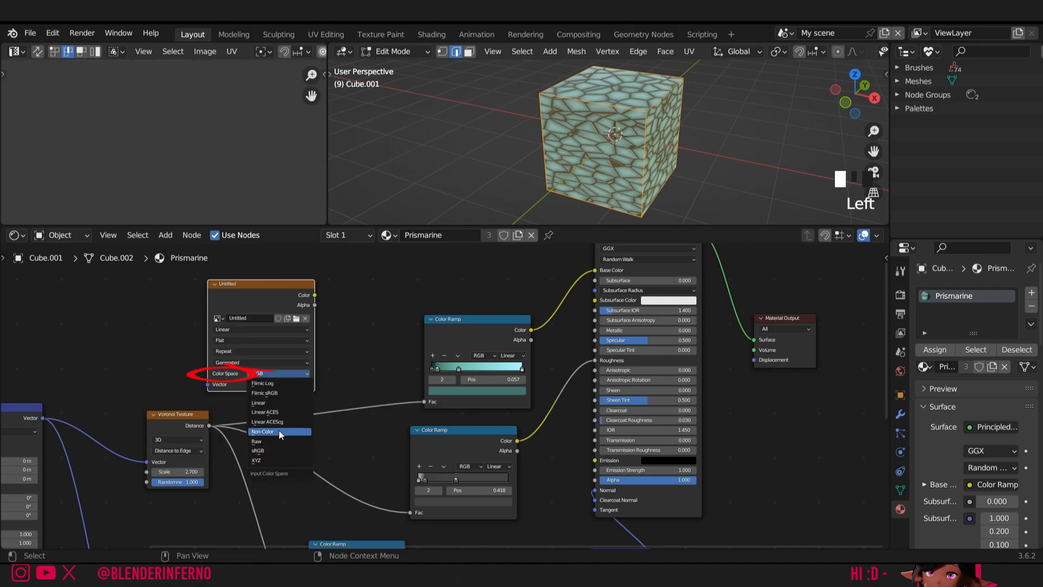
click(278, 431)
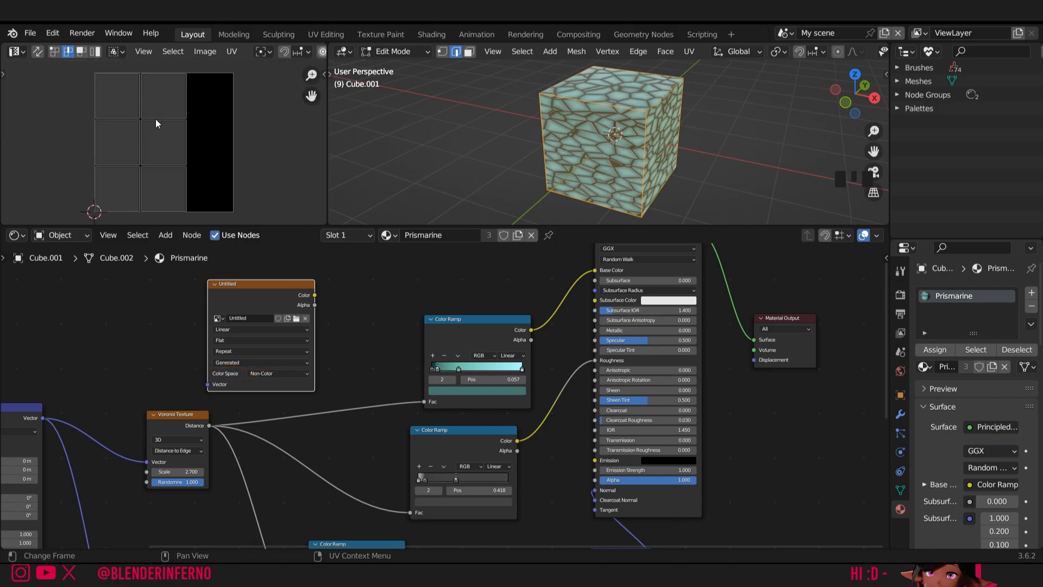
mouse_move(199, 144)
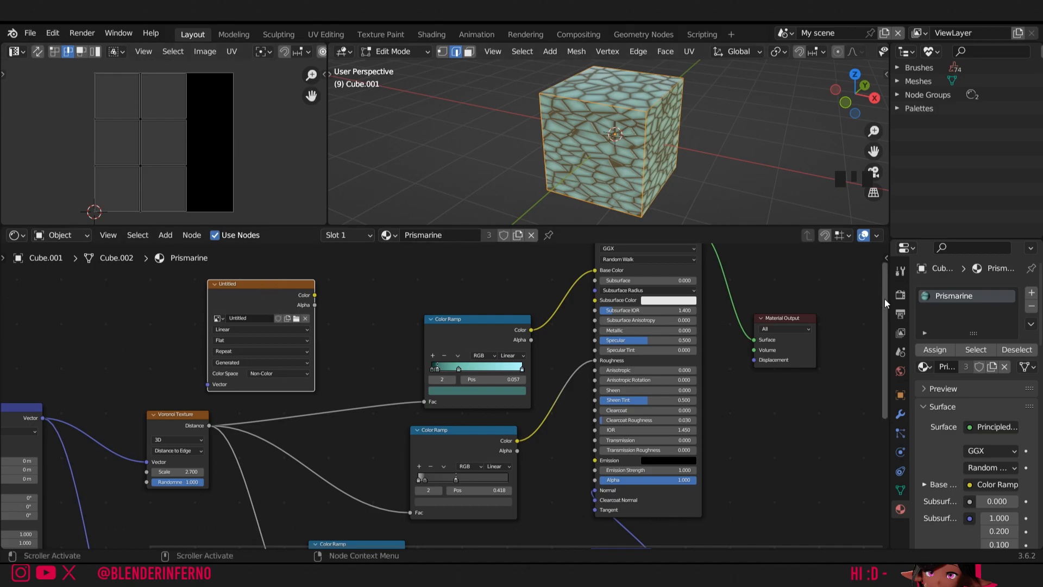
In Render Properties, set Bake Type to Roughness with an 8 px margin
click(900, 293)
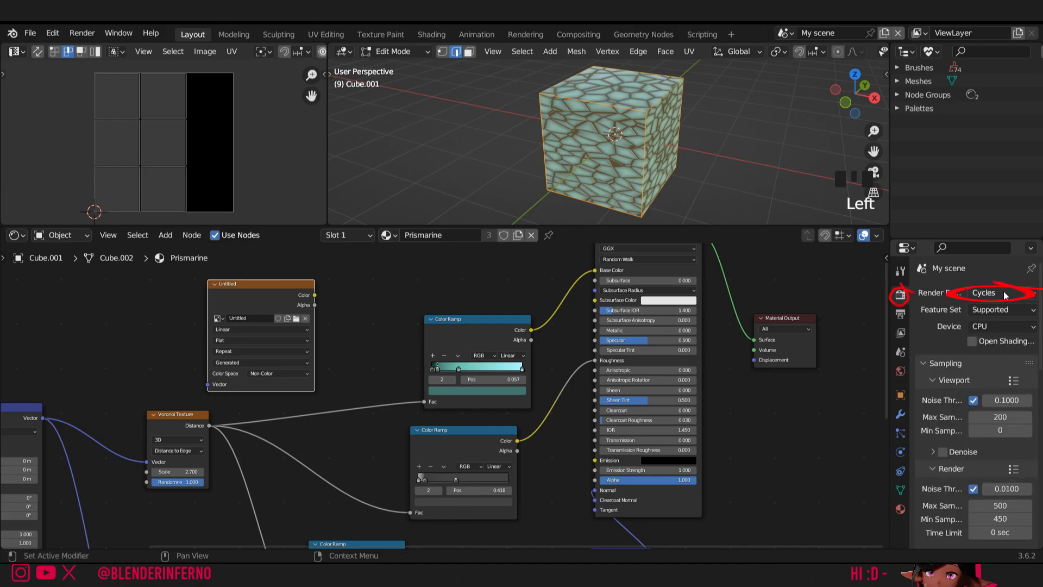
mouse_move(984, 278)
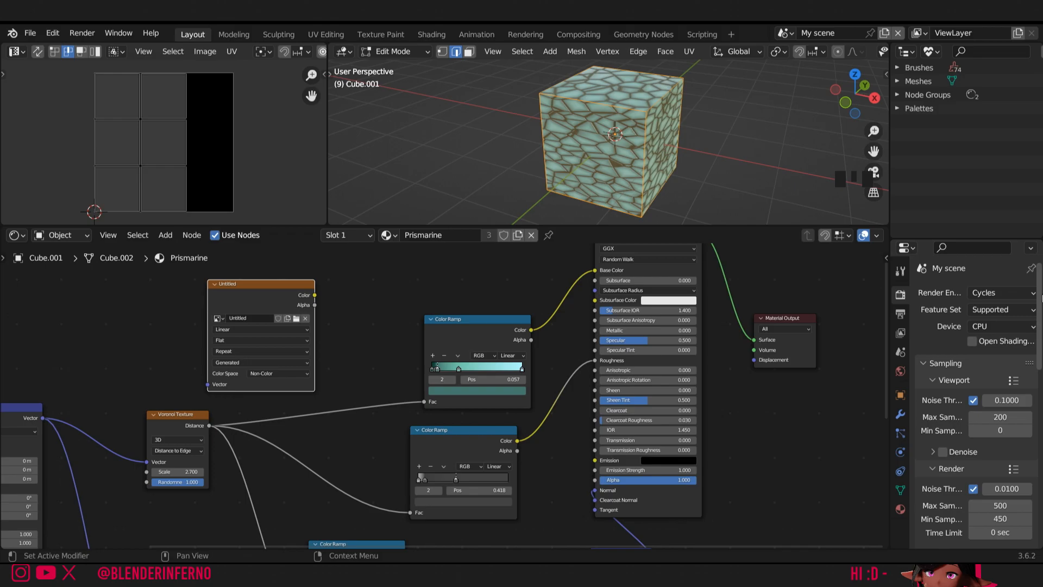
scroll(down, 3)
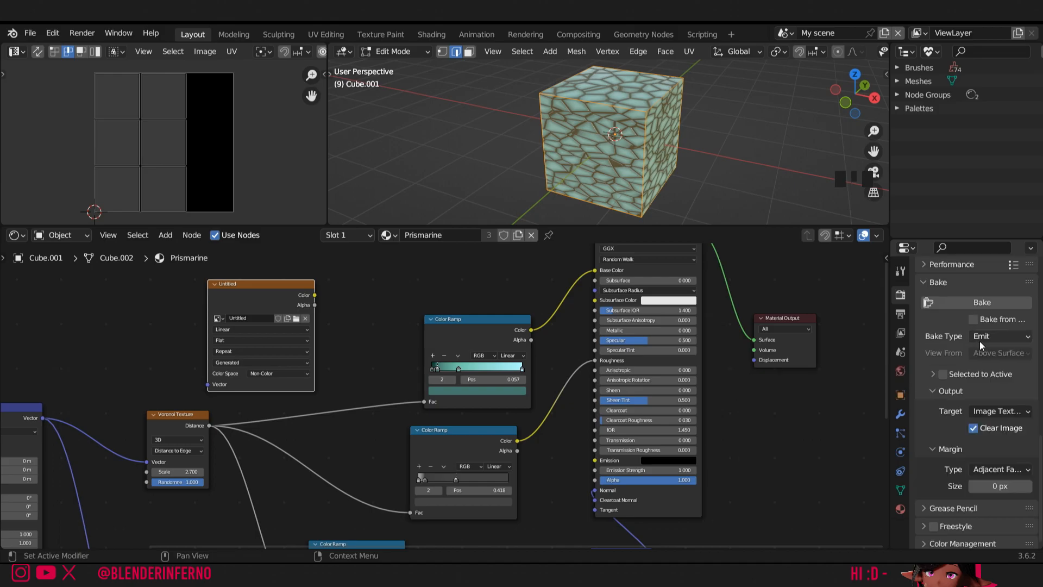
click(999, 335)
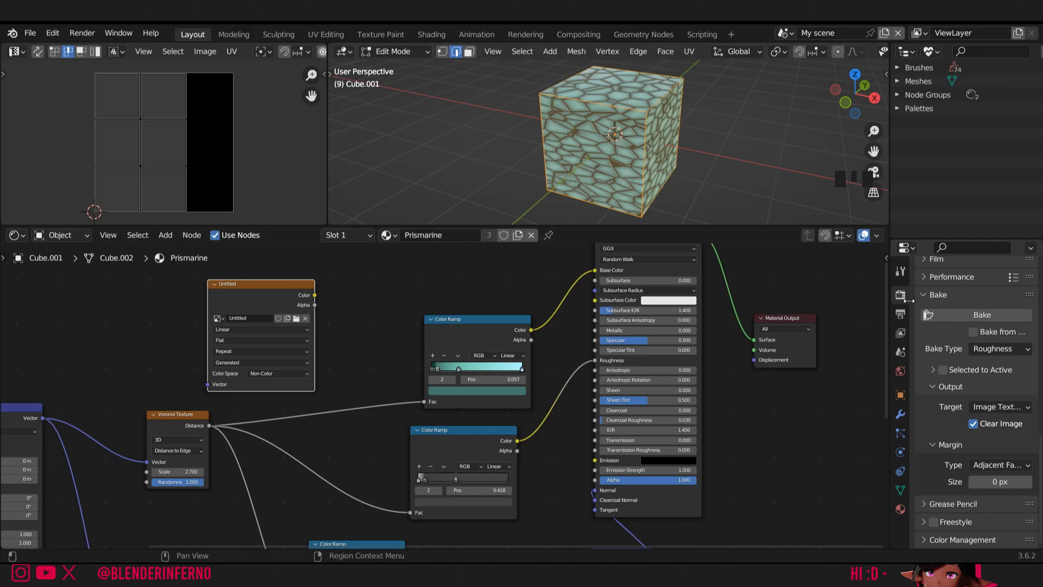
click(999, 481)
text(8)
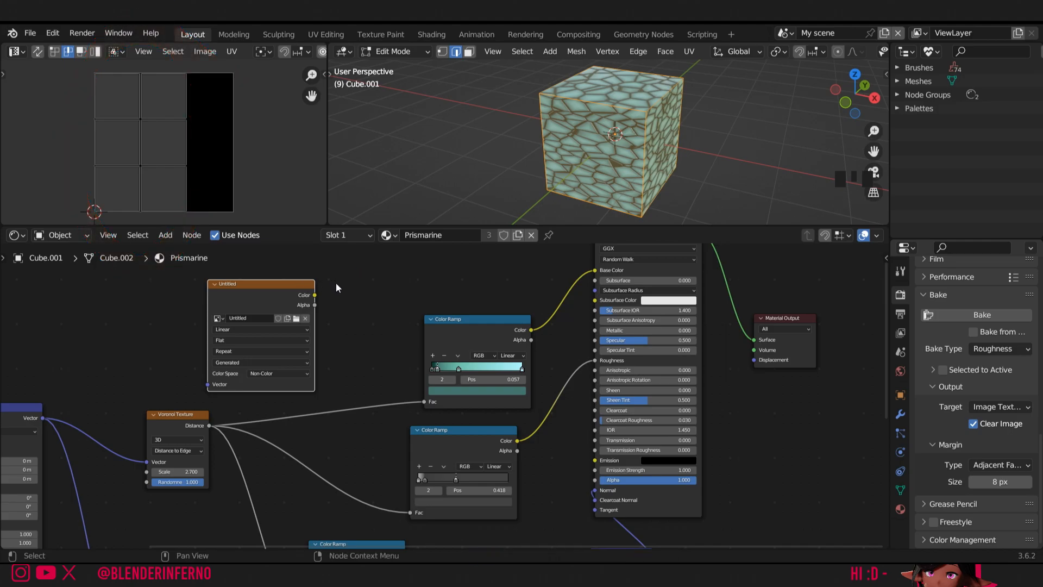
mouse_move(344, 288)
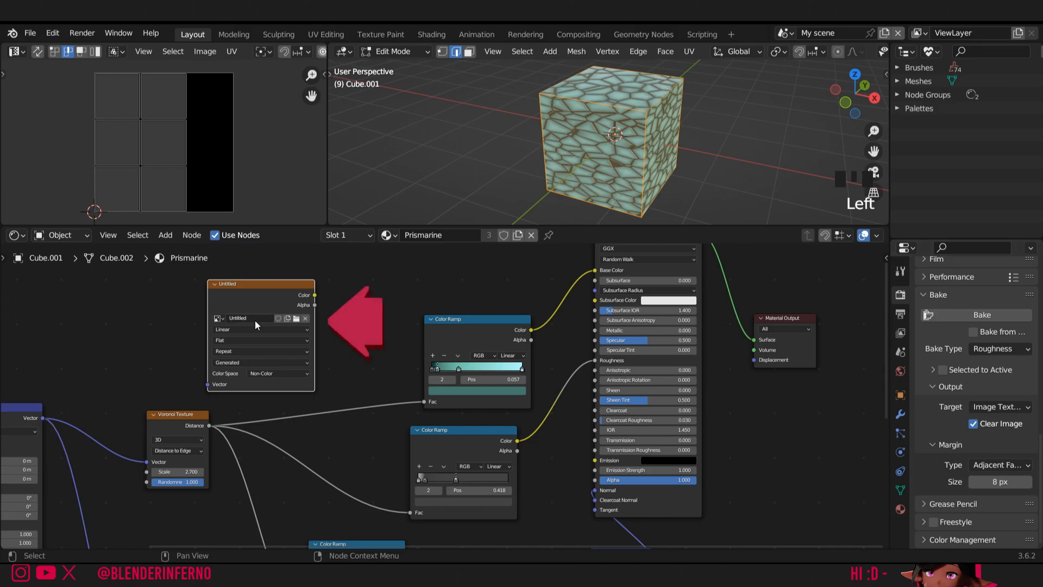
Rename the image PrimarineRoughness and bake the cube's roughness into it
double_click(249, 318)
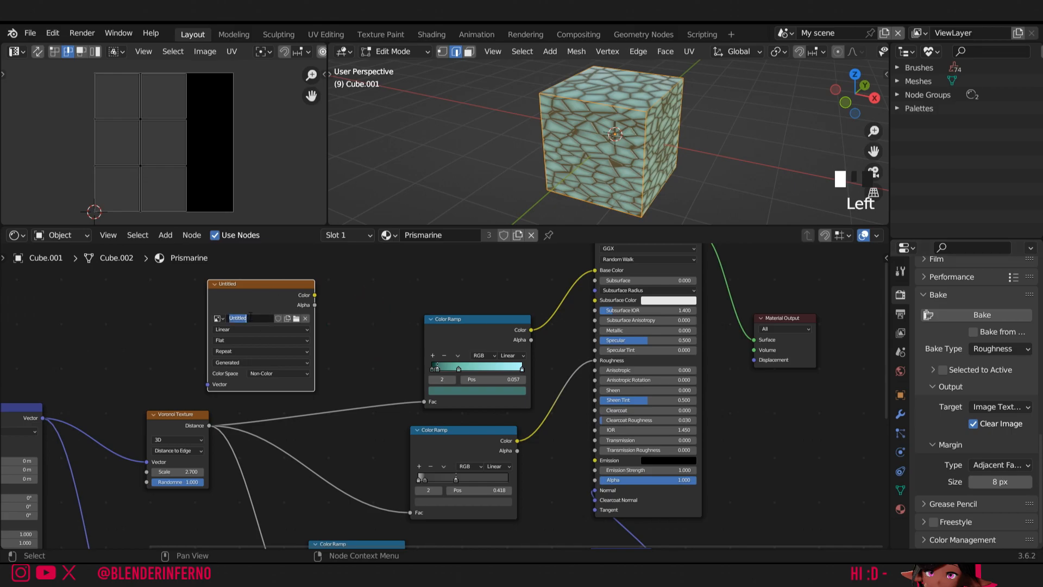
text(PrimarineRoughness)
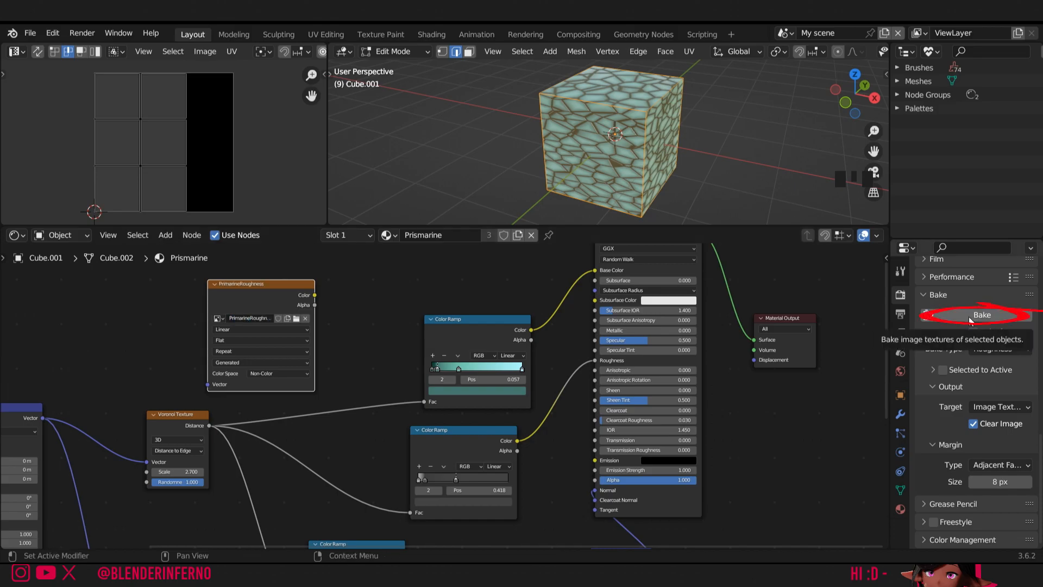
click(979, 315)
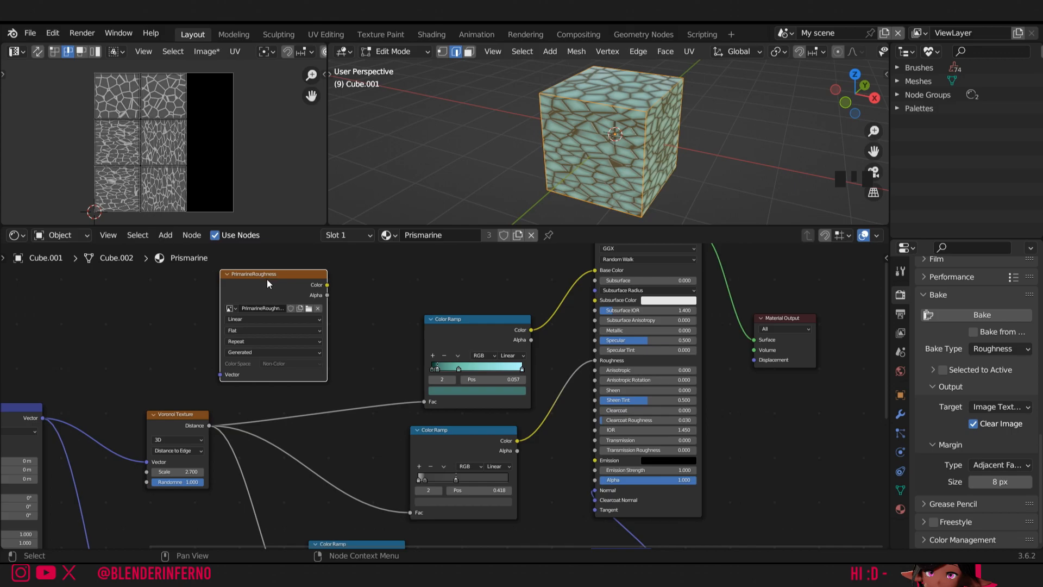
mouse_move(339, 304)
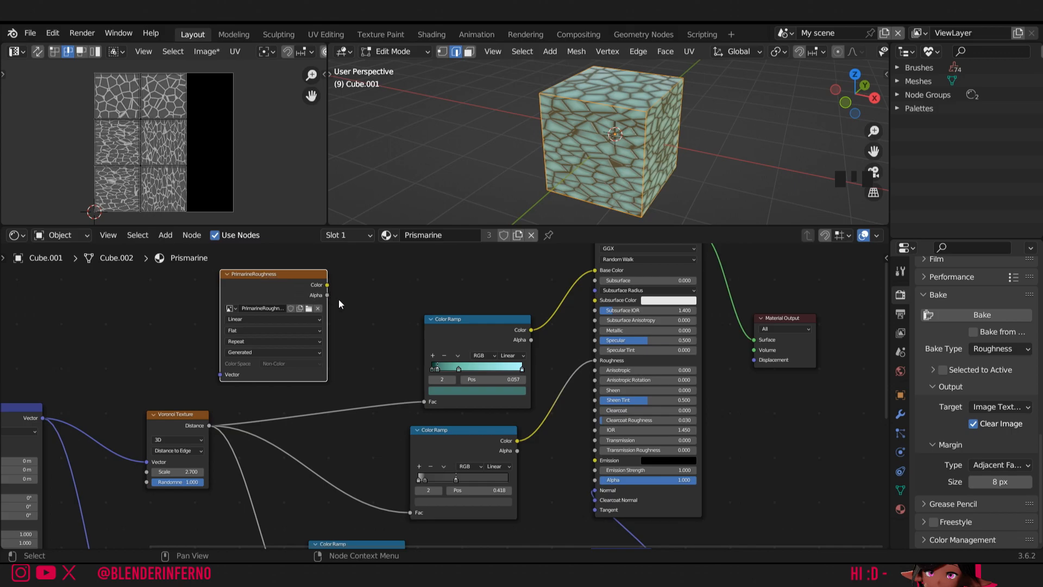
mouse_move(384, 301)
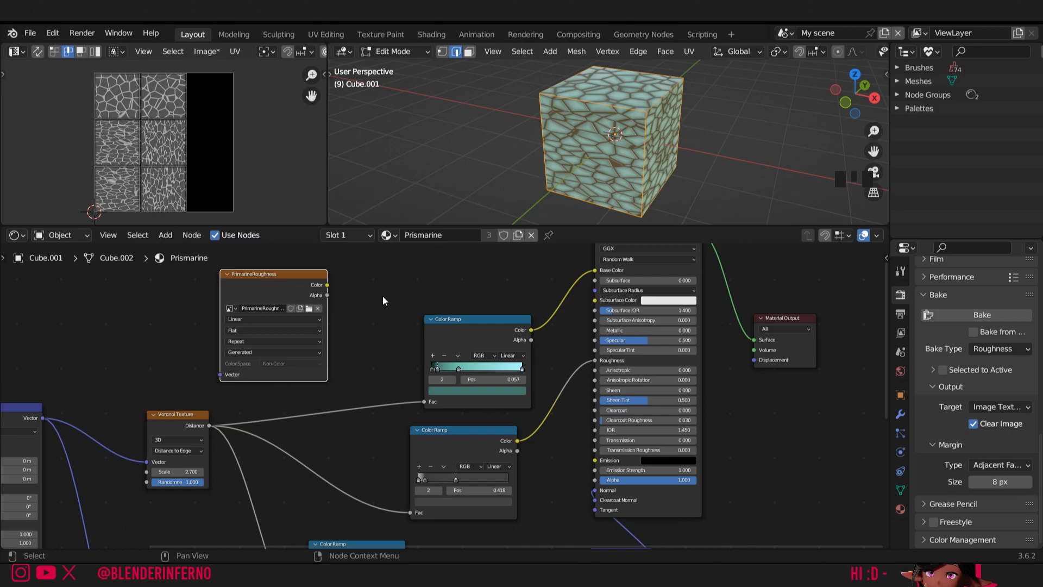
mouse_move(374, 290)
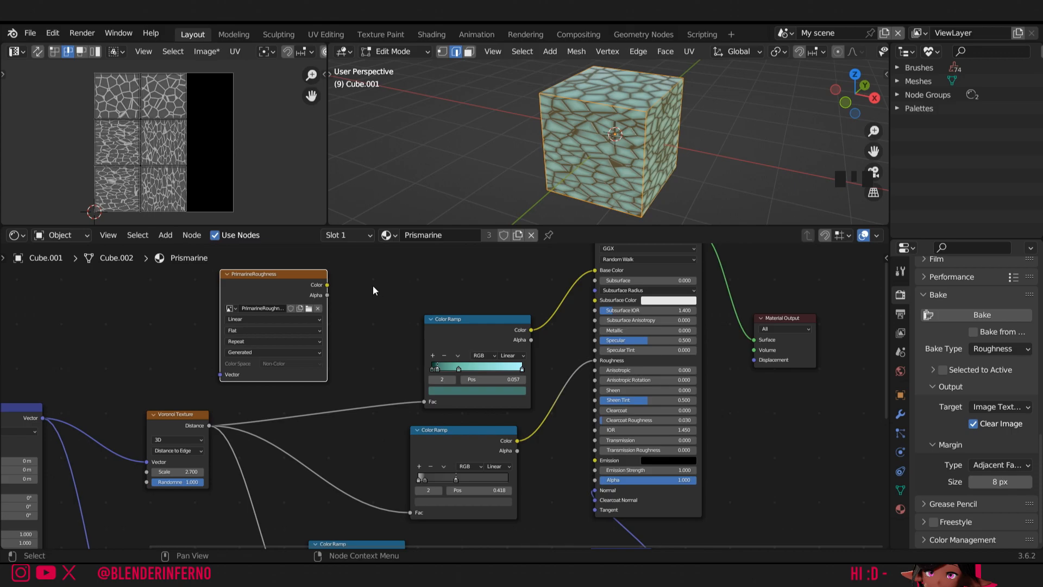
mouse_move(302, 271)
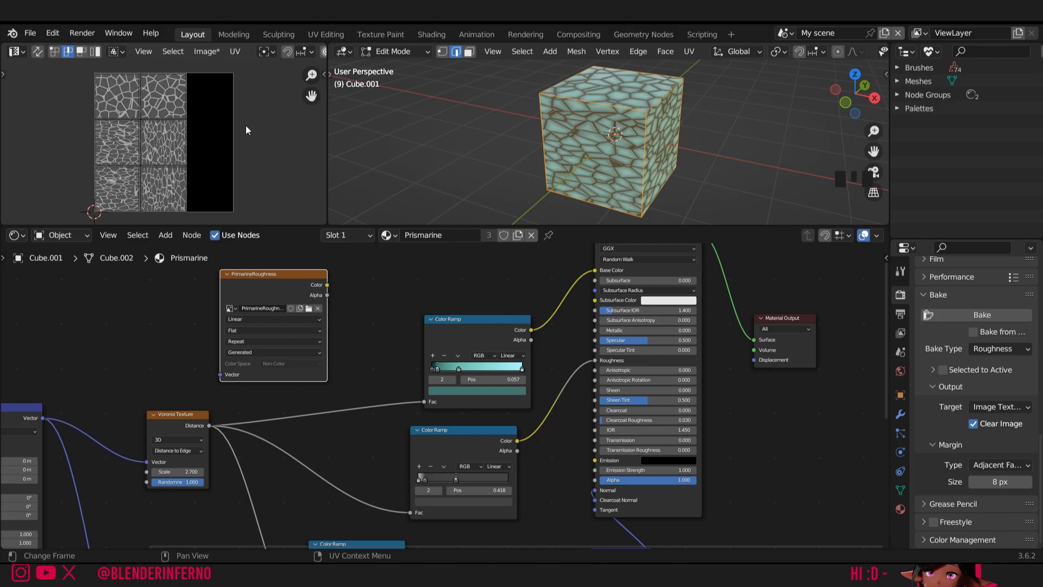
mouse_move(252, 116)
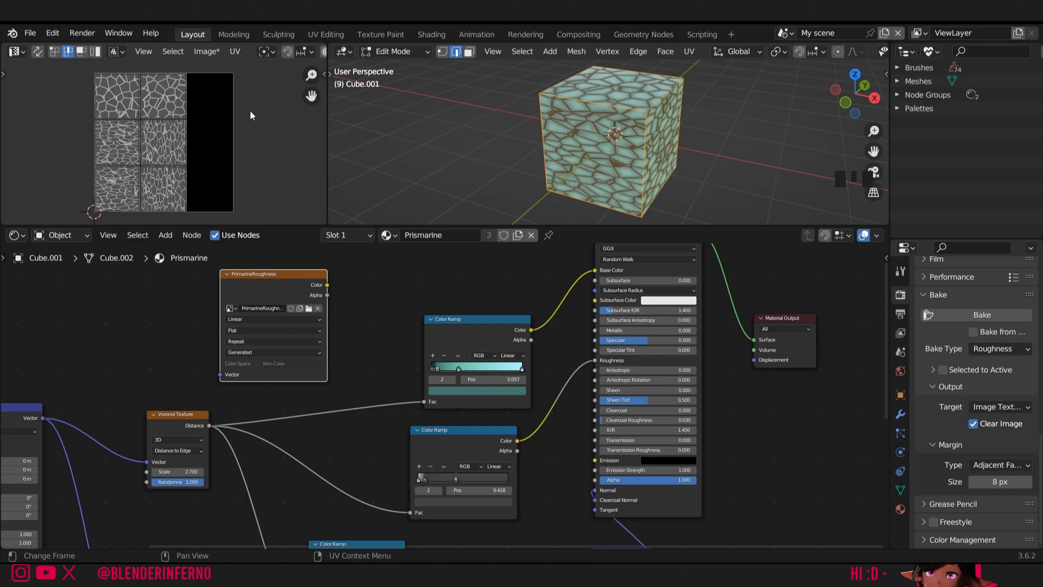
mouse_move(245, 90)
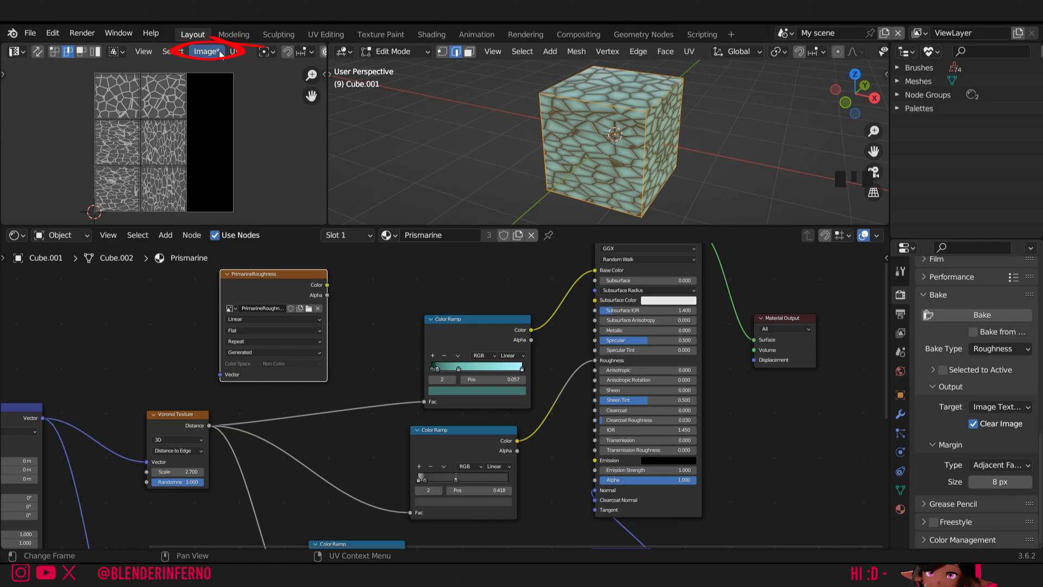
Save the baked PrimarineRoughness image from the Image menu
click(206, 51)
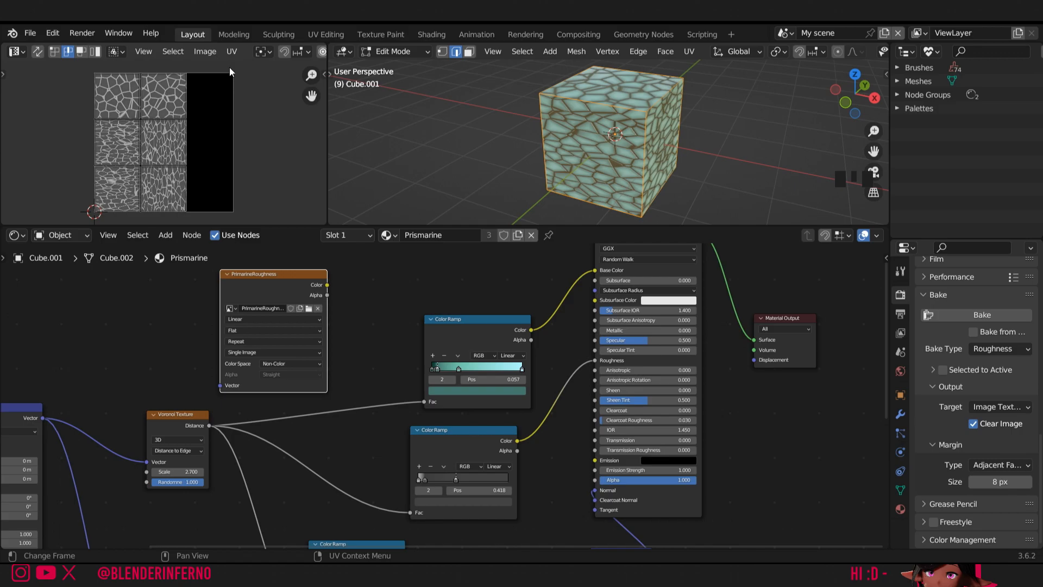
mouse_move(213, 68)
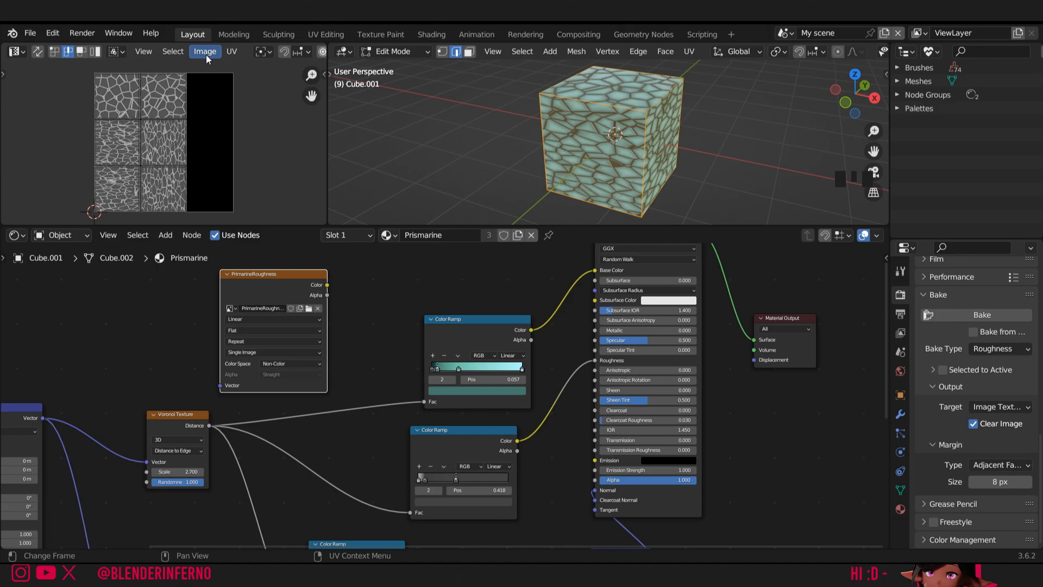
click(205, 51)
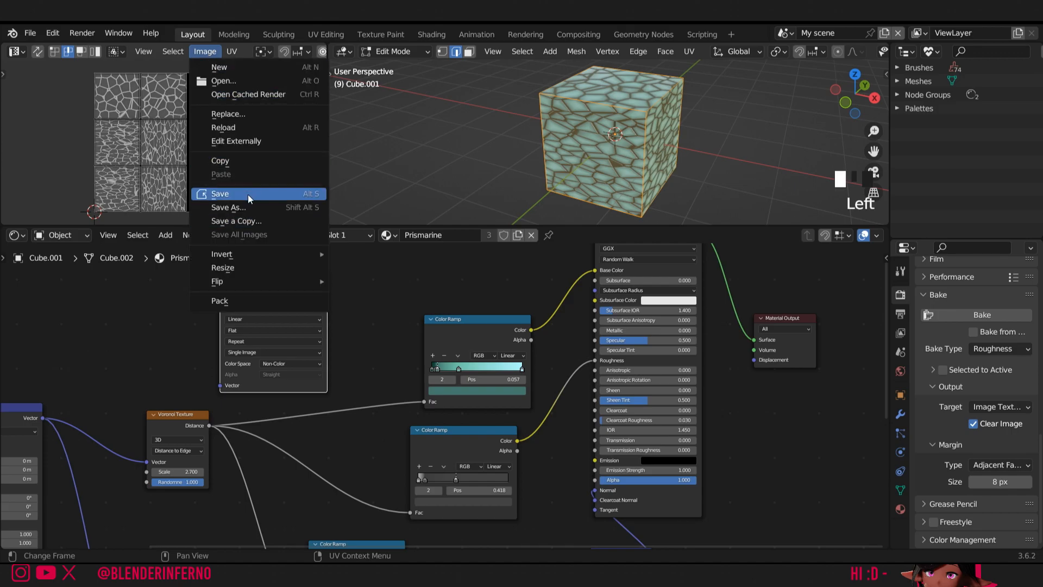
click(220, 193)
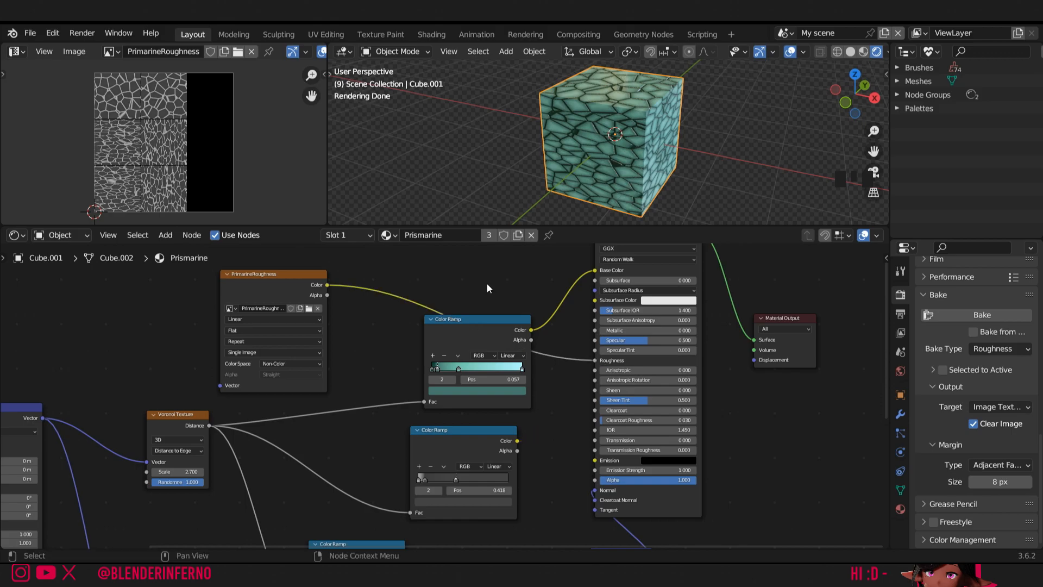
mouse_move(476, 283)
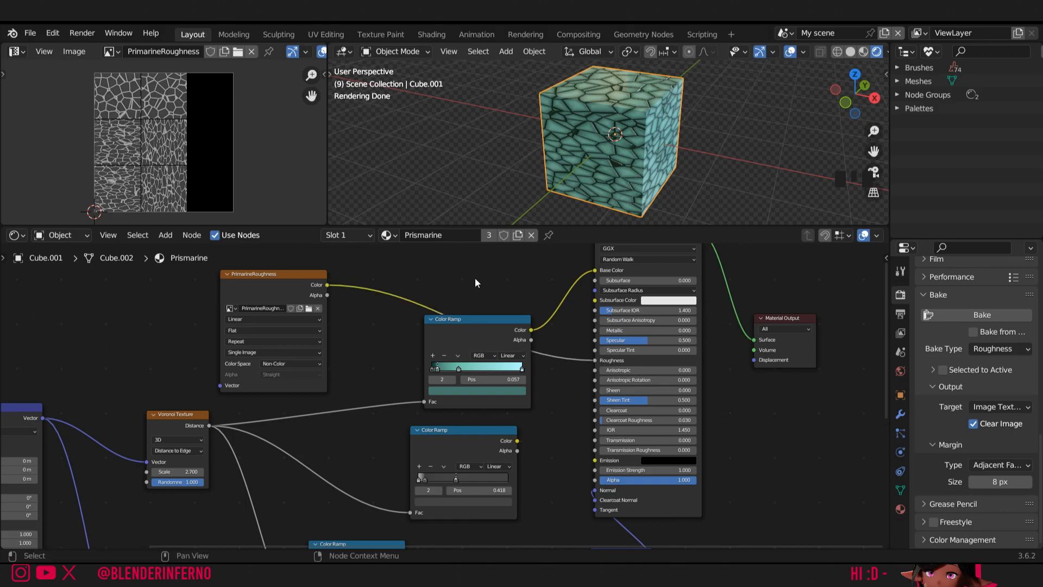
mouse_move(145, 333)
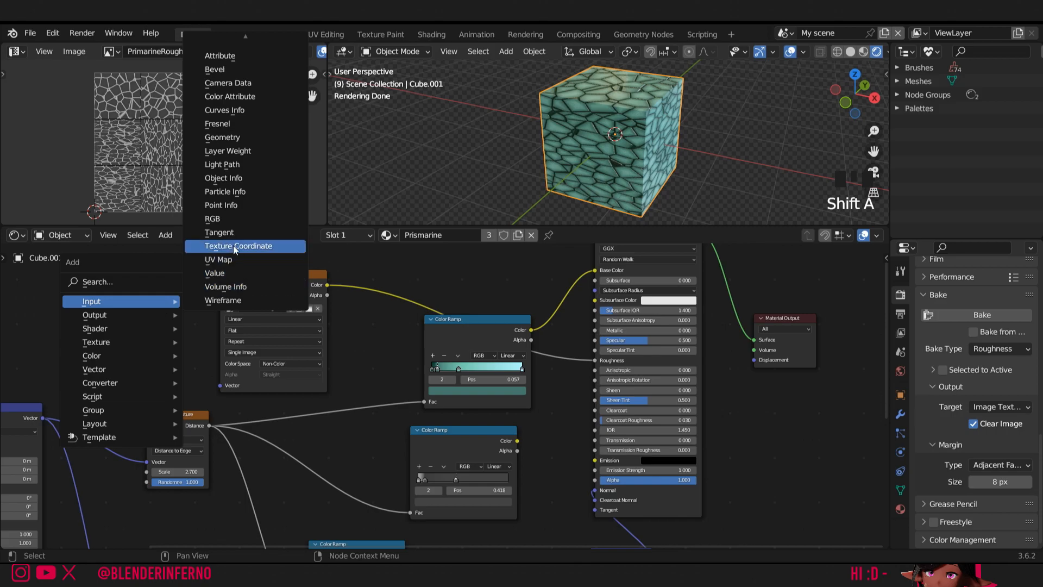
Add a Texture Coordinate node and feed its UV output into the image texture's Vector input
click(238, 246)
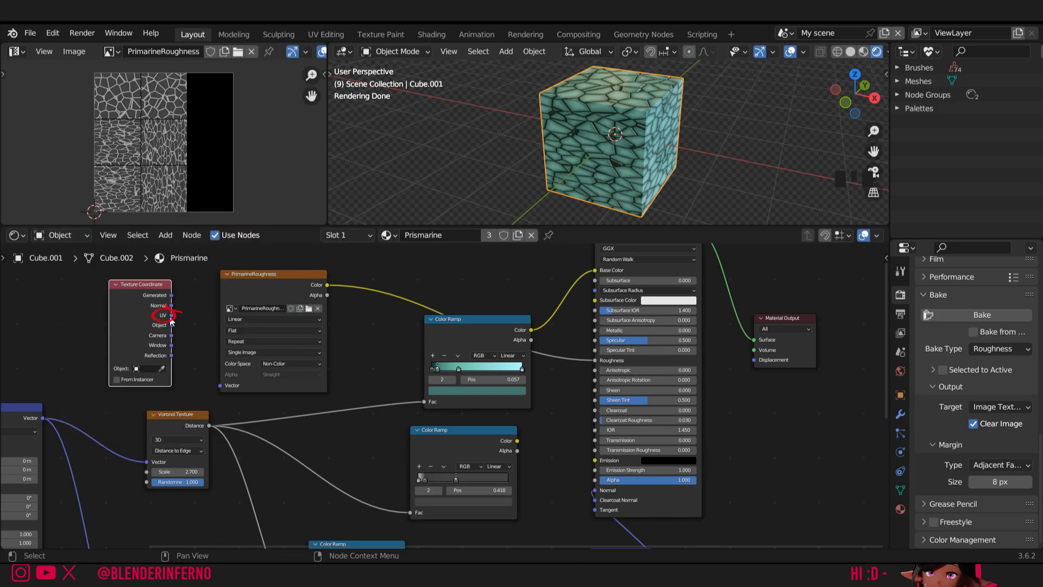
drag(172, 315, 226, 385)
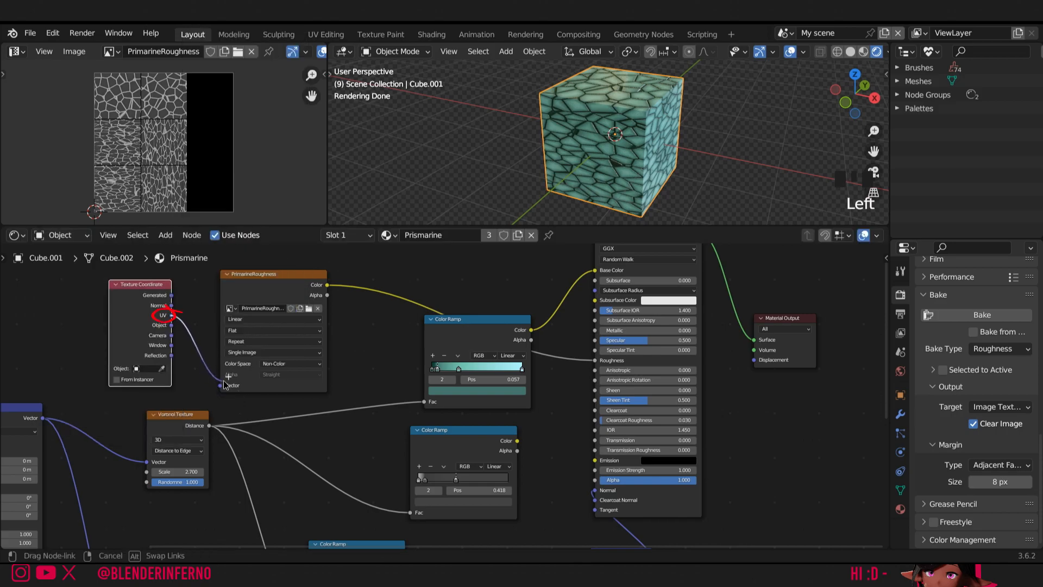